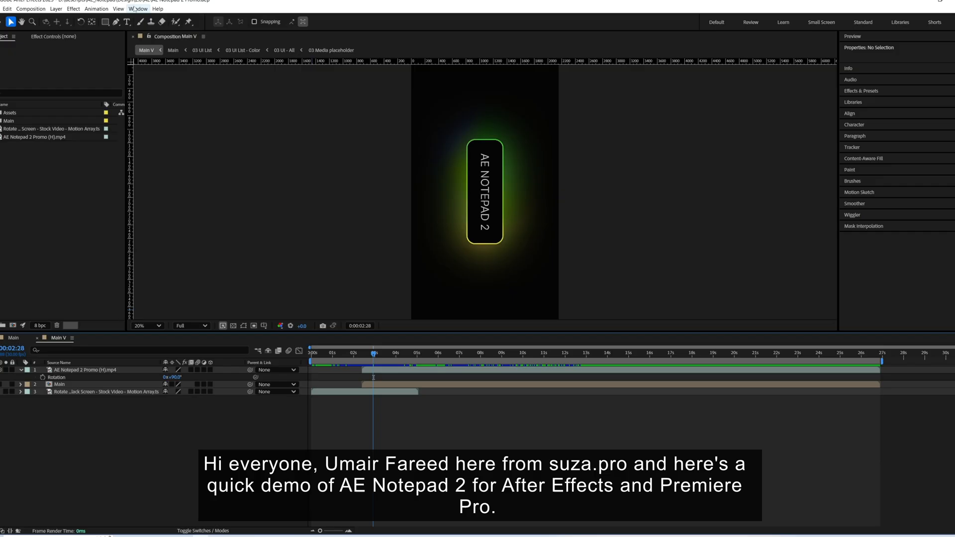
Open AE Notepad 2 from the Window menu's Extensions submenu
left_click(137, 8)
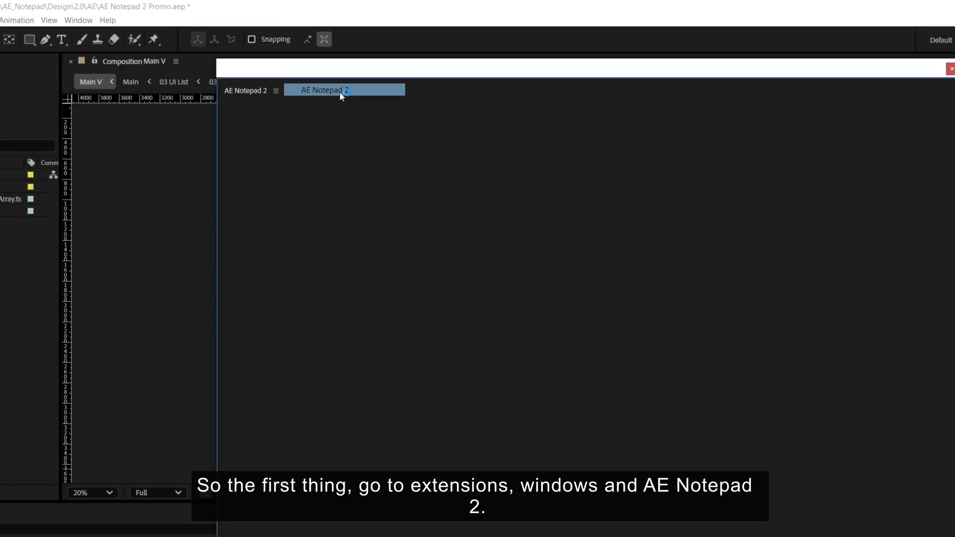
Launch AE Notepad 2, preview its Canvas mode, and return to the Todo List
left_click(344, 89)
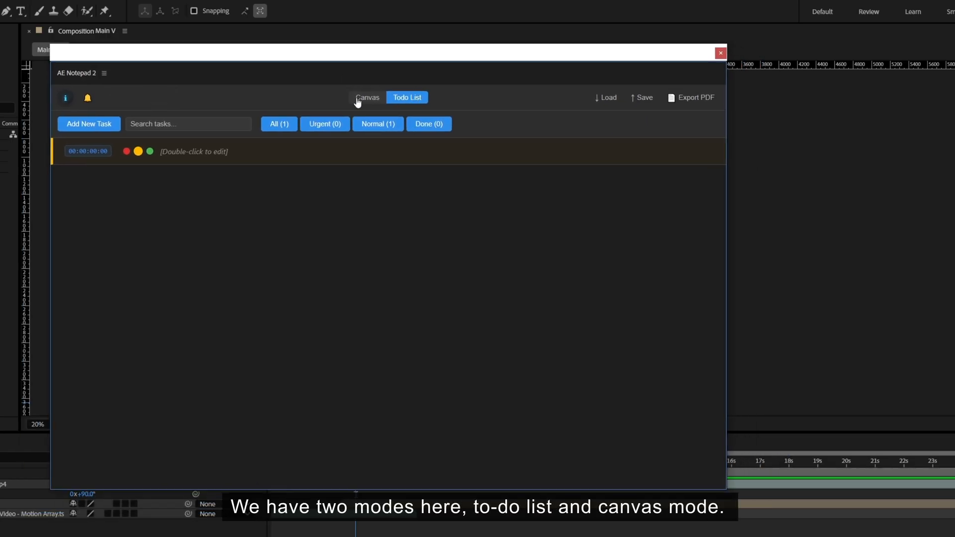
left_click(366, 97)
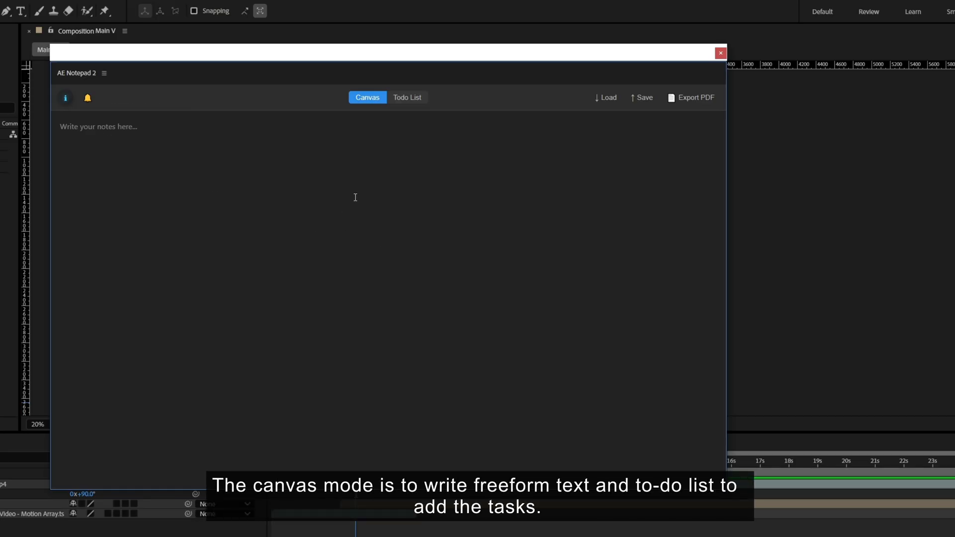
left_click(406, 97)
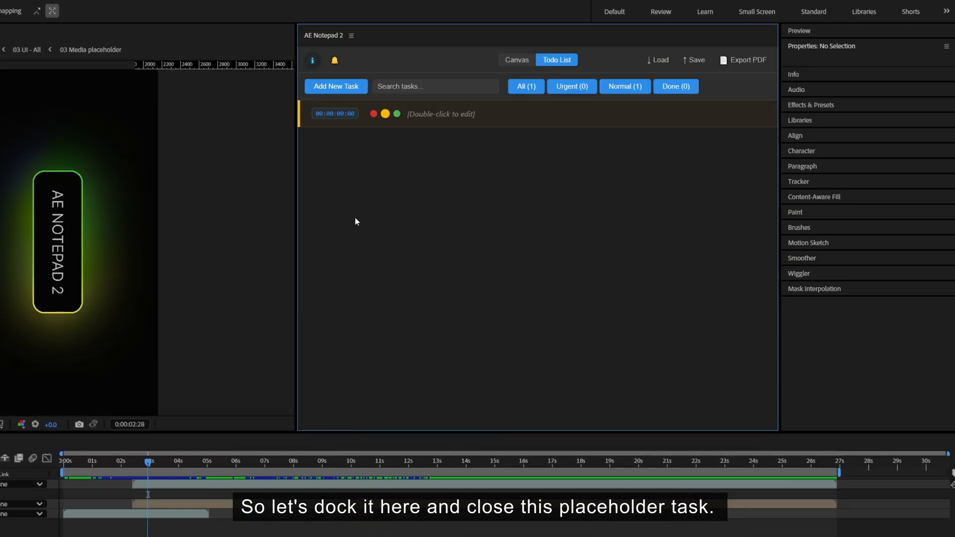
Remove the placeholder and add timestamped tasks 'task 1' through 'task 8'
left_click(765, 113)
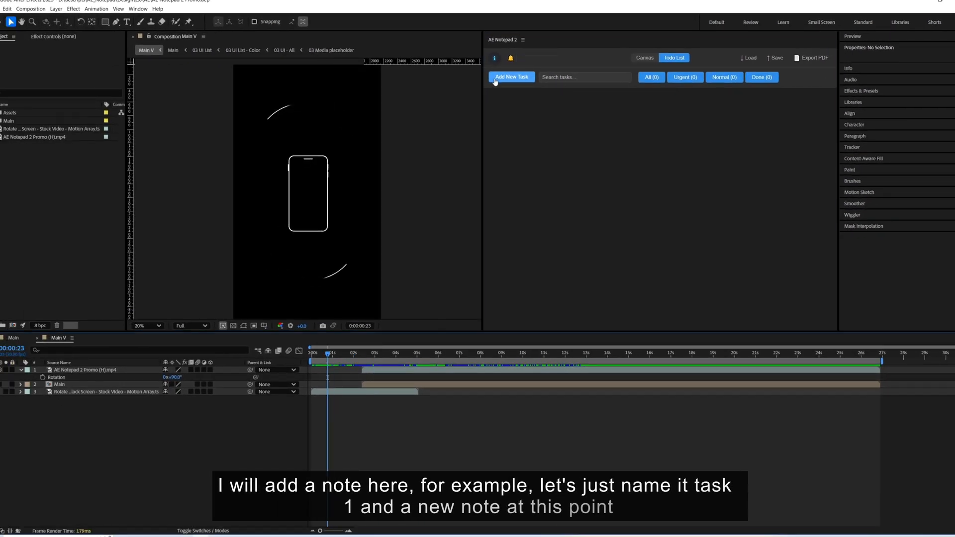
left_click(512, 76)
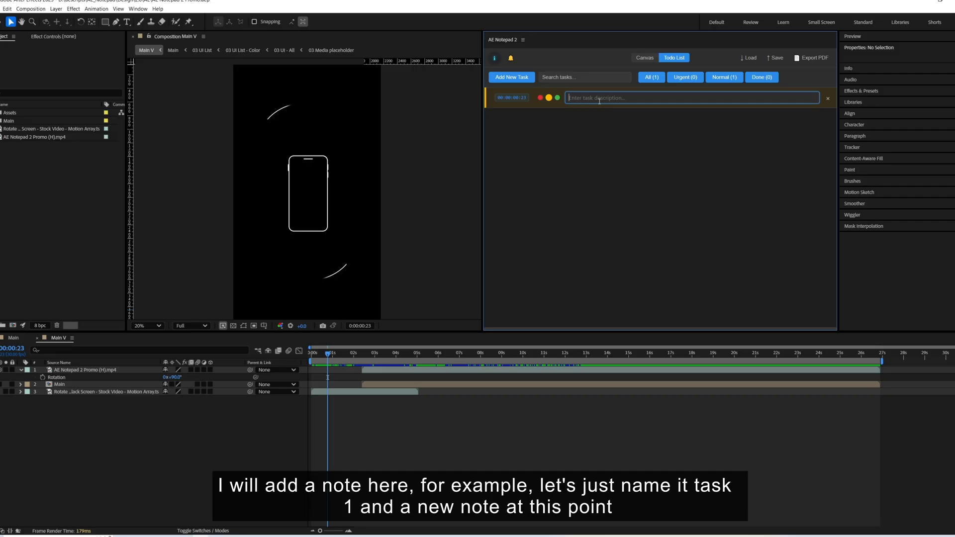
type("task 1")
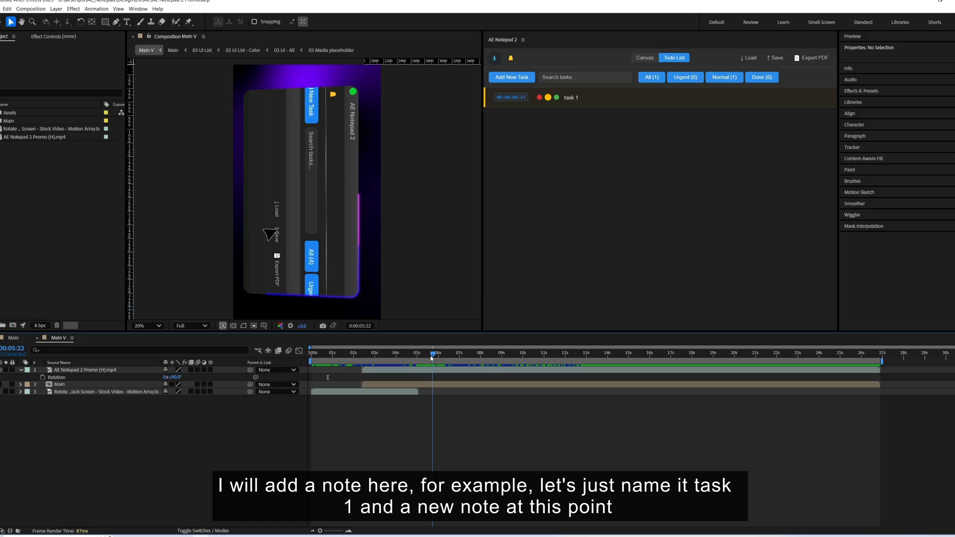
left_click(511, 77)
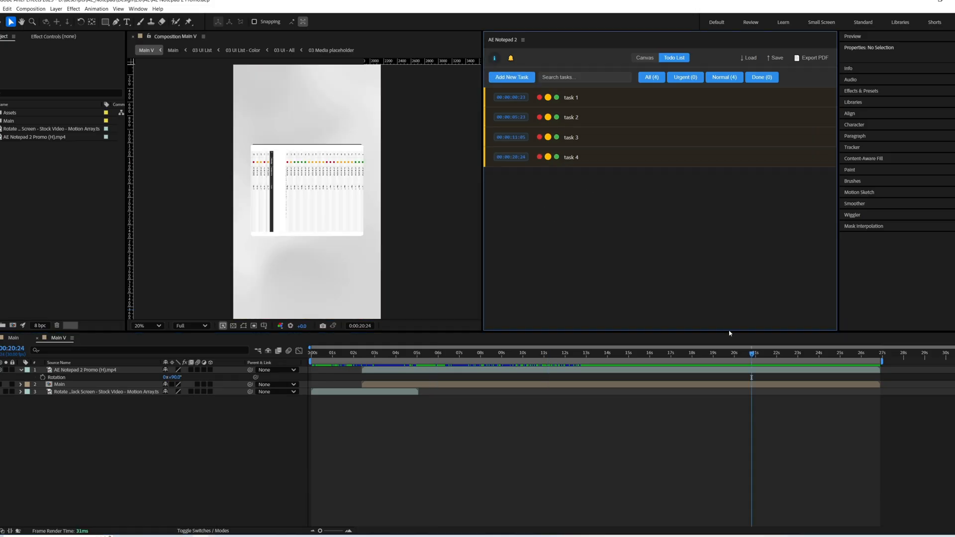
left_click(511, 78)
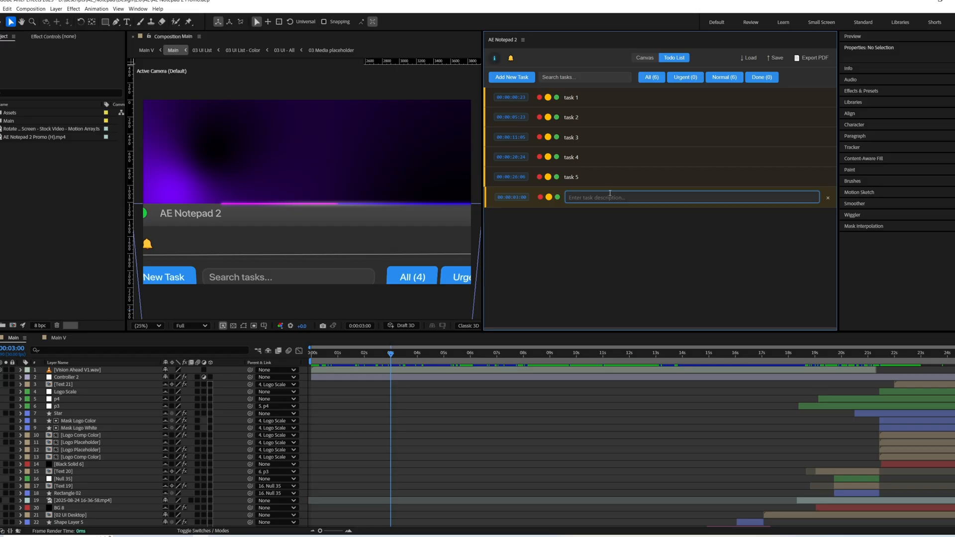
type("task 6")
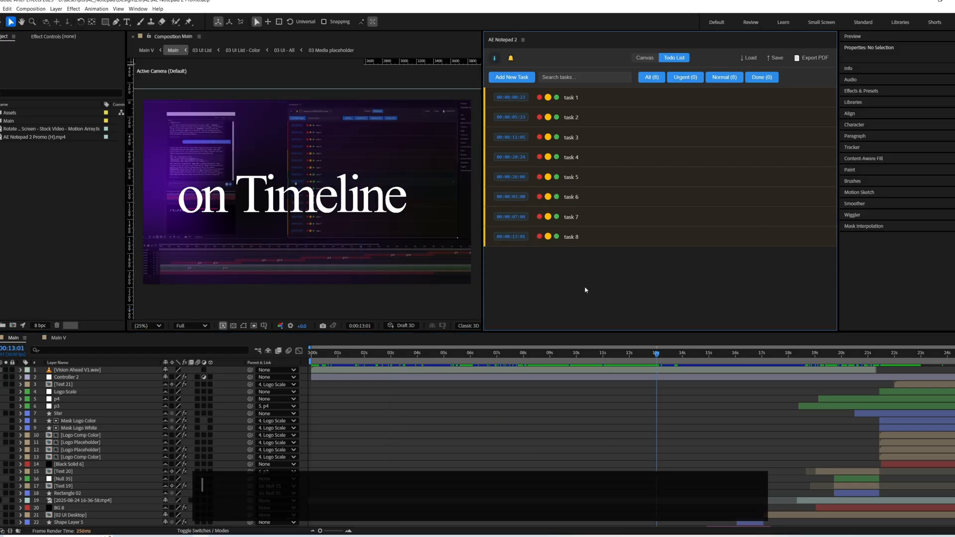
left_click(390, 352)
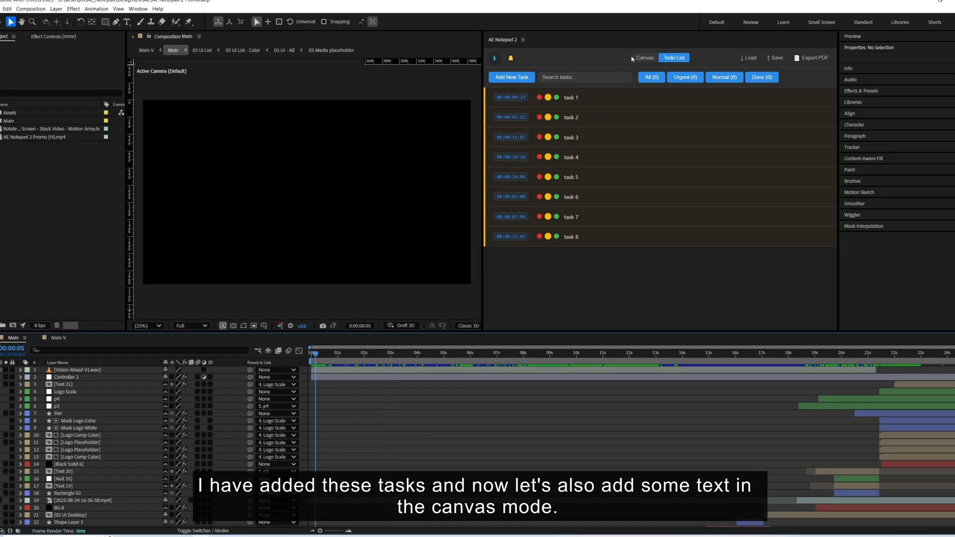
View the canvas welcome notes and features list, then return to the eight tasks
left_click(643, 58)
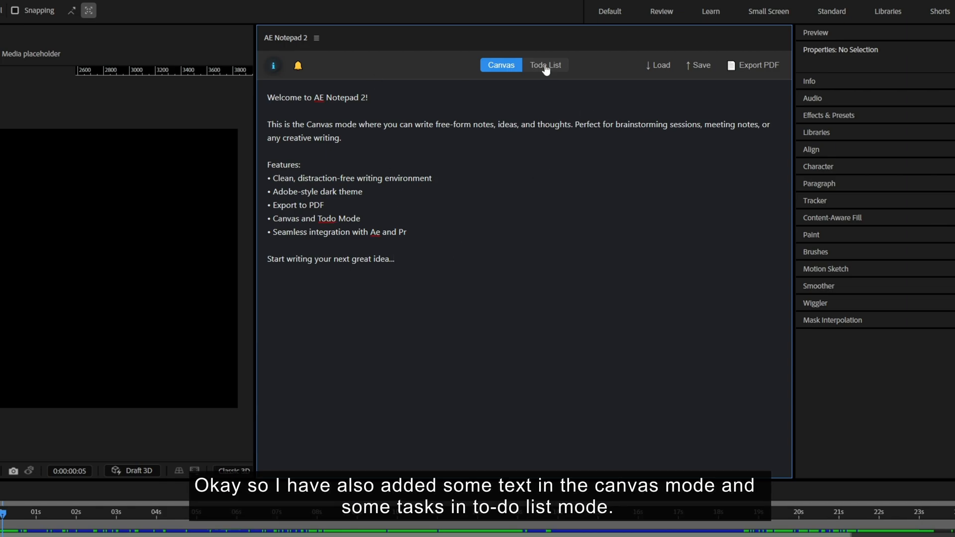
left_click(545, 65)
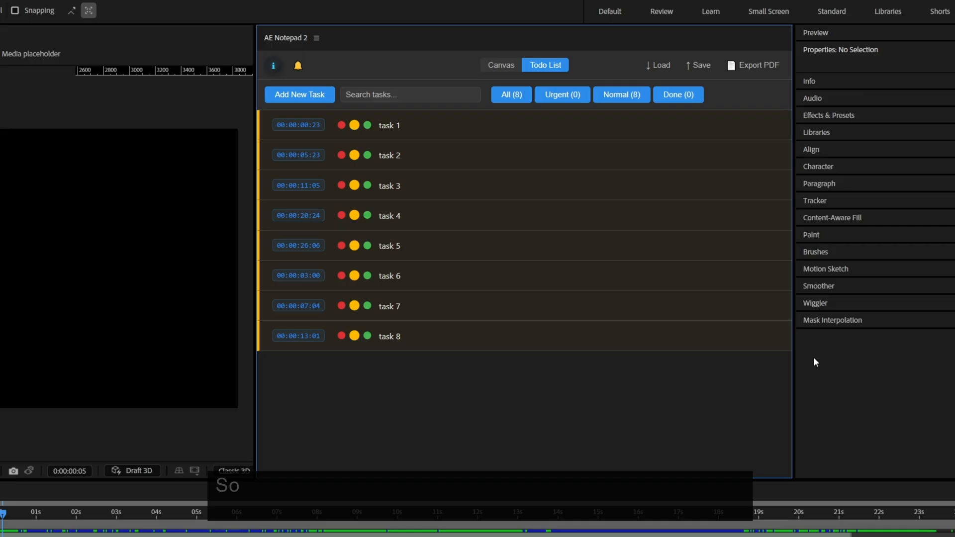
Save the notes to the project folder and close the panel
left_click(700, 74)
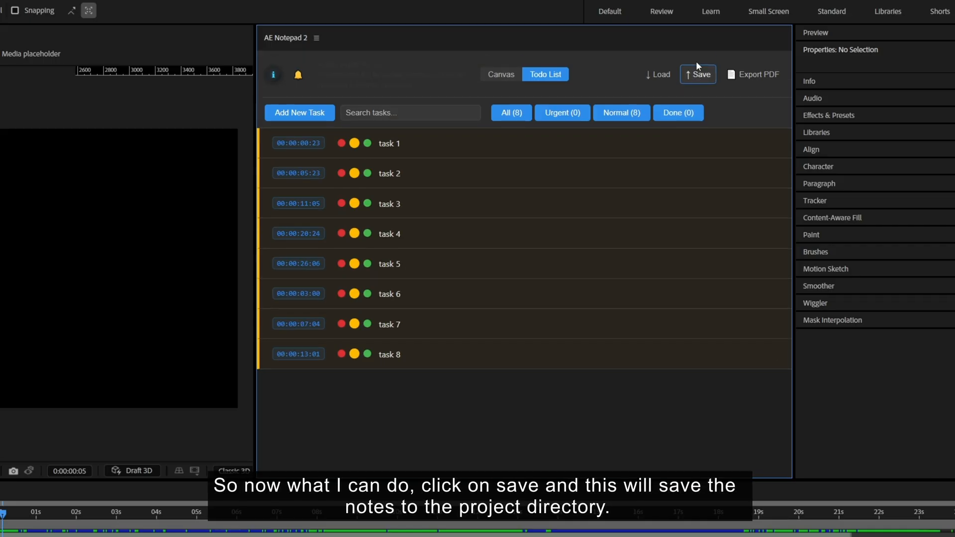
left_click(698, 75)
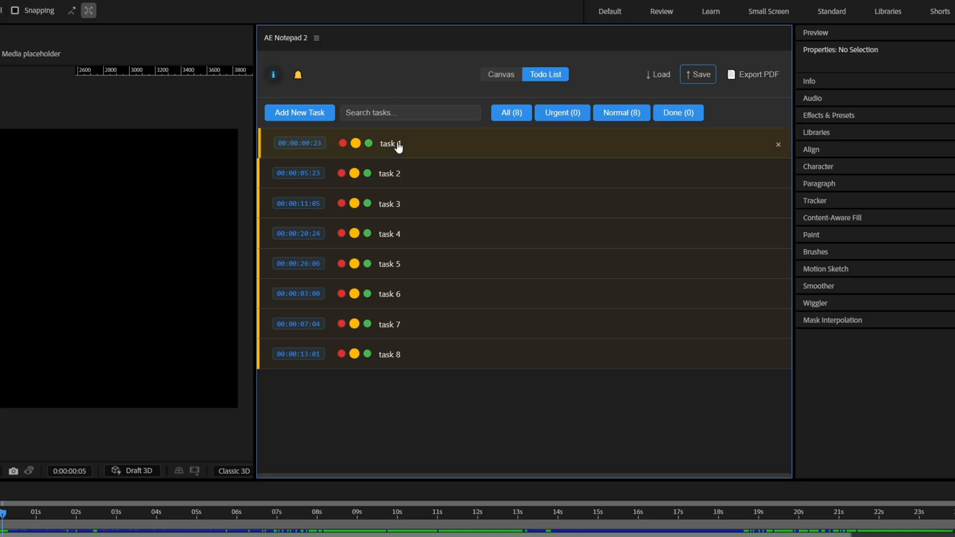
left_click(315, 38)
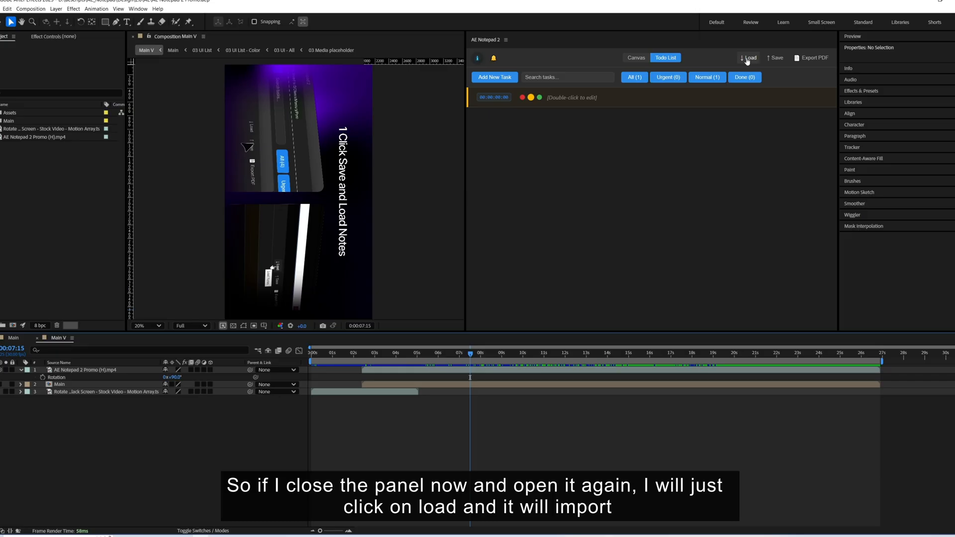
Load the saved notes and confirm the canvas text and eight tasks are restored
left_click(748, 57)
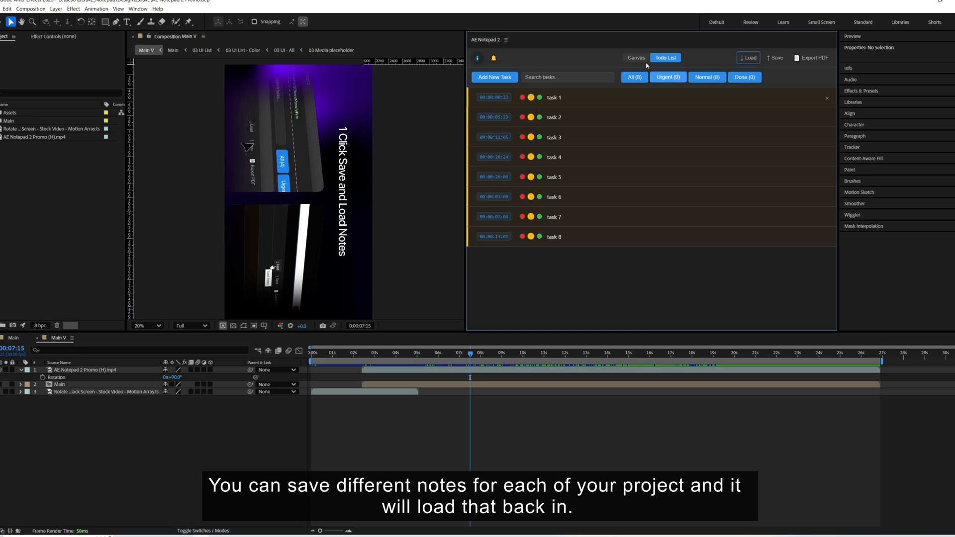
left_click(635, 57)
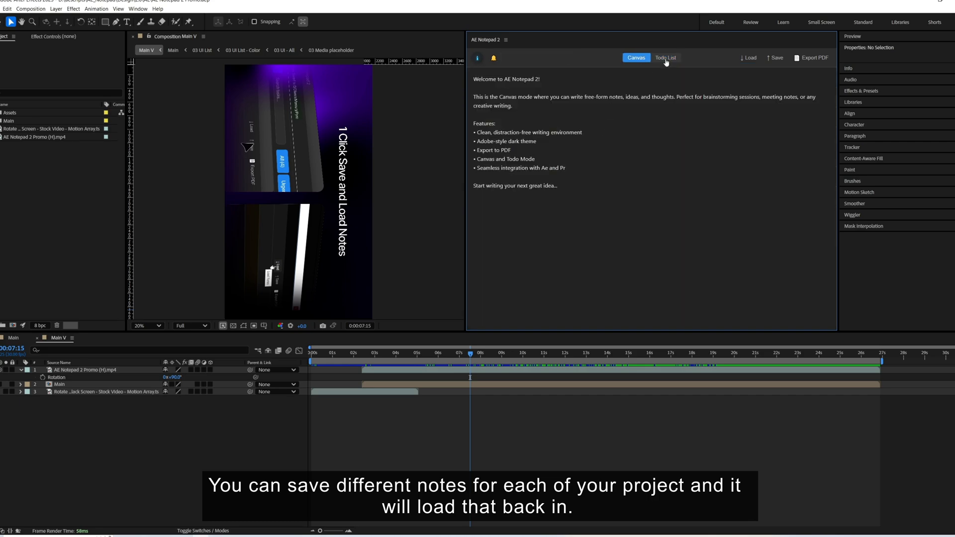
left_click(665, 58)
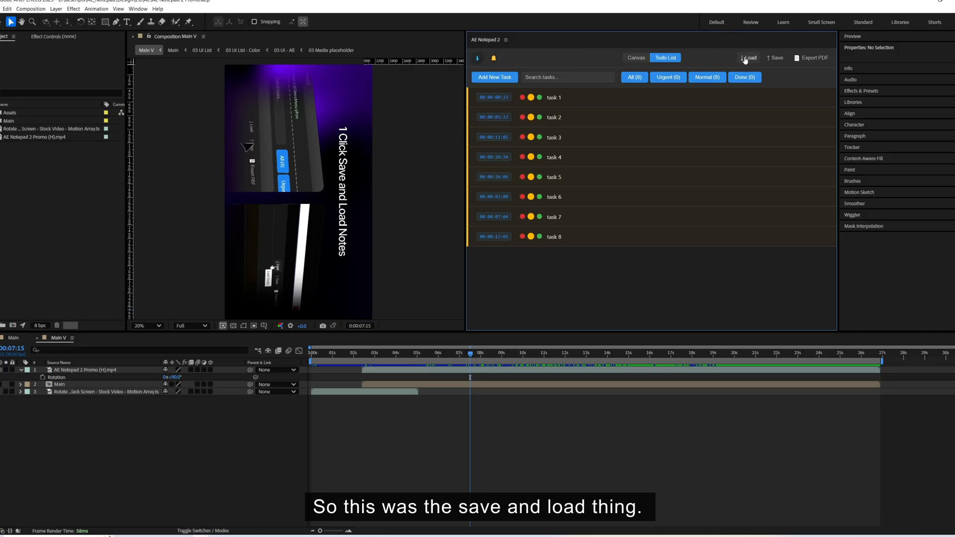
mouse_move(603, 292)
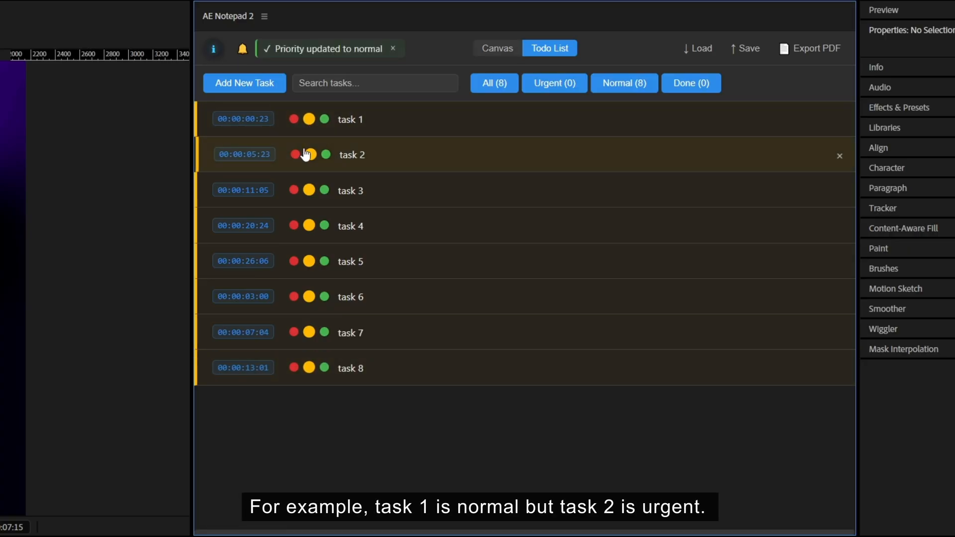
Mark tasks 2–4 urgent and tasks 5–7 completed, then focus the task search field
left_click(293, 155)
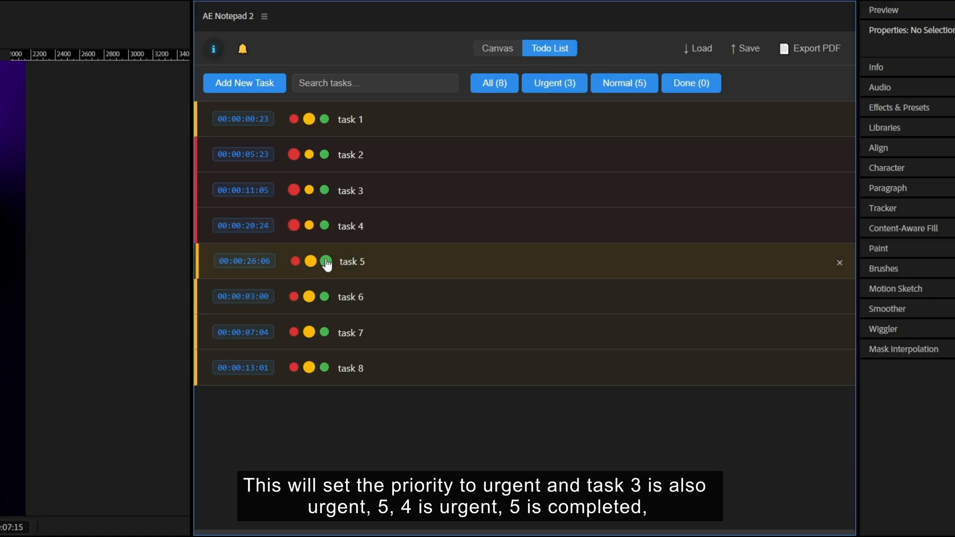
left_click(324, 261)
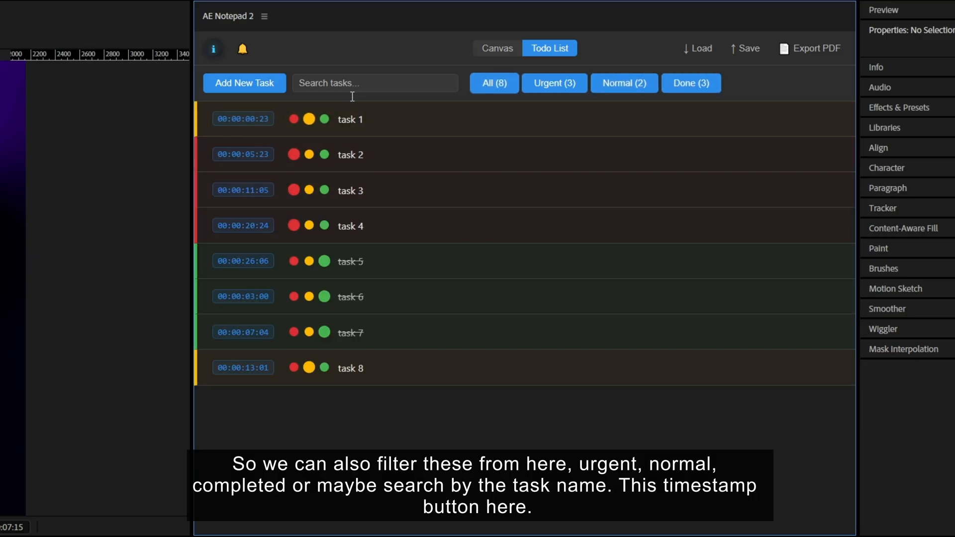
left_click(375, 83)
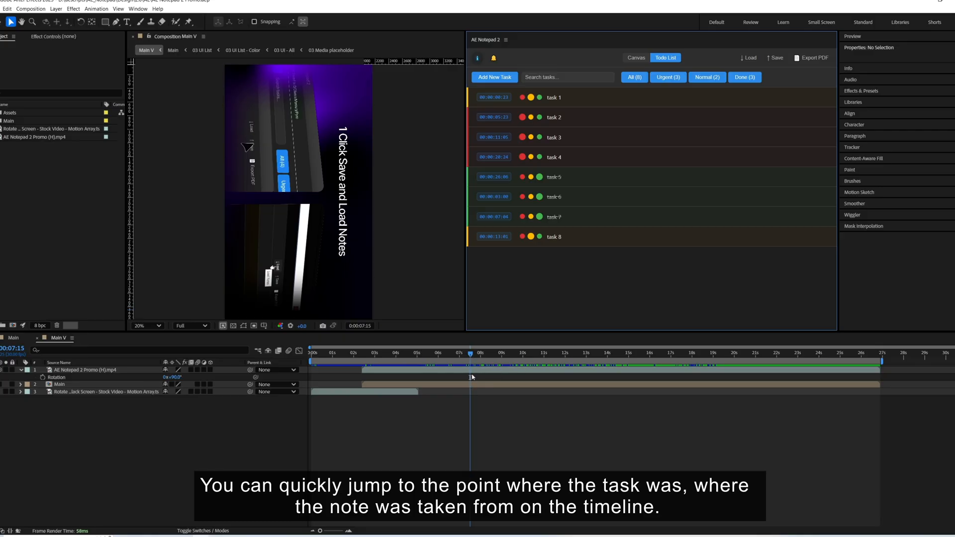
Jump the playhead to task 1's timestamp, then to task 8's composition and time
left_click(494, 97)
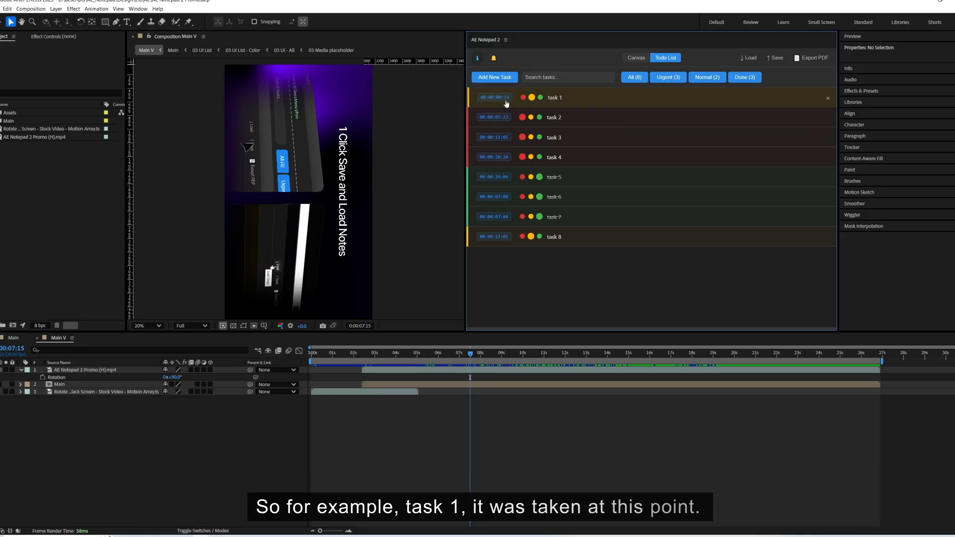
left_click(494, 97)
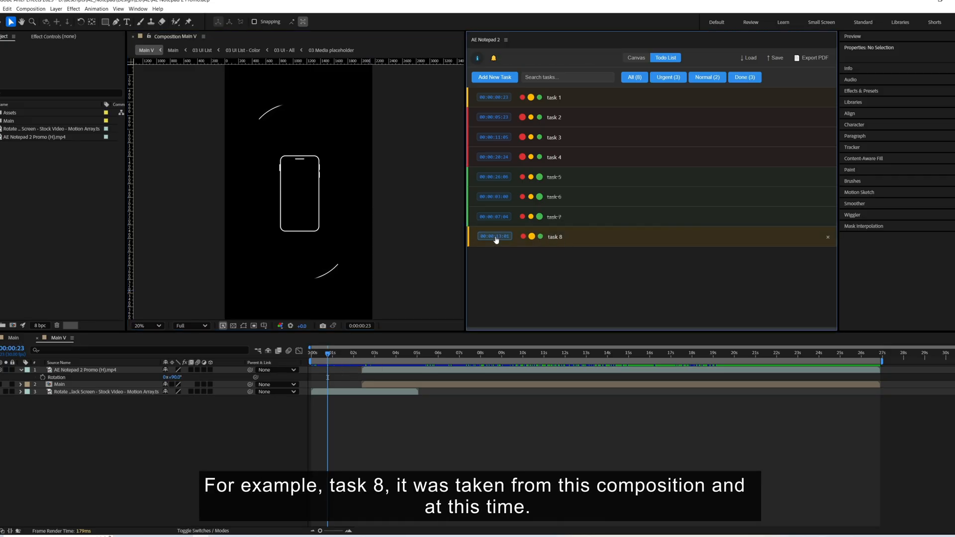
left_click(494, 237)
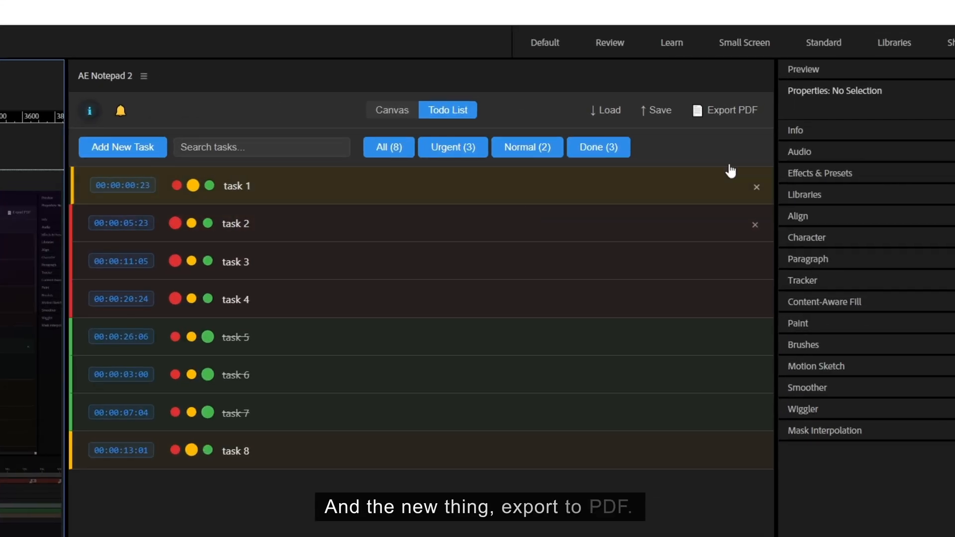
mouse_move(725, 111)
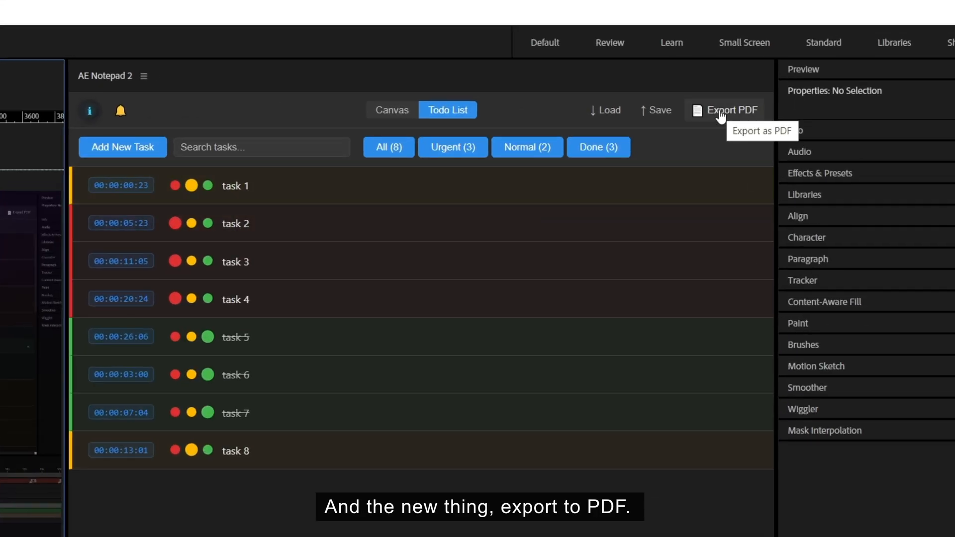
Export AE Notepad 2's tasks and canvas notes to a PDF project summary report
left_click(724, 110)
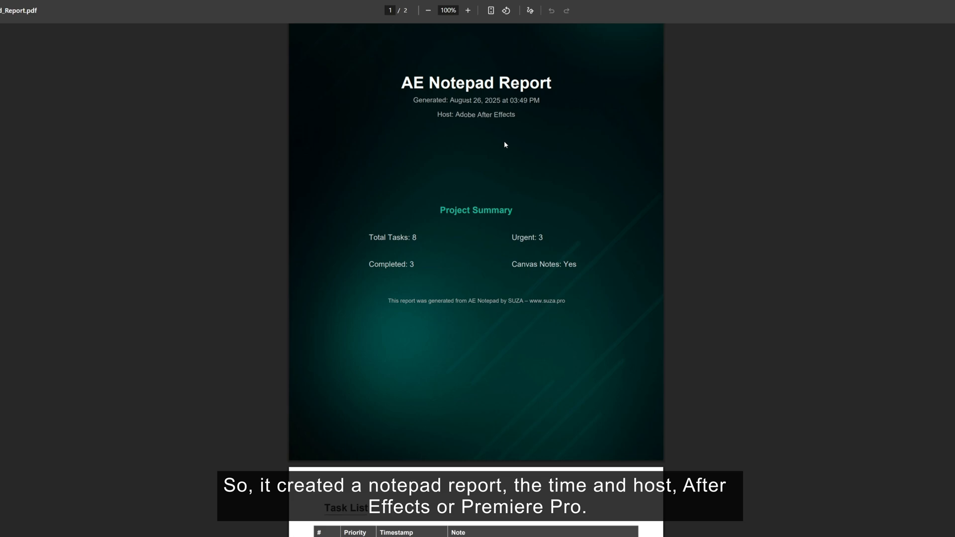
Scroll the PDF to page 2 with the eight-task table and canvas notes
scroll("down", 3)
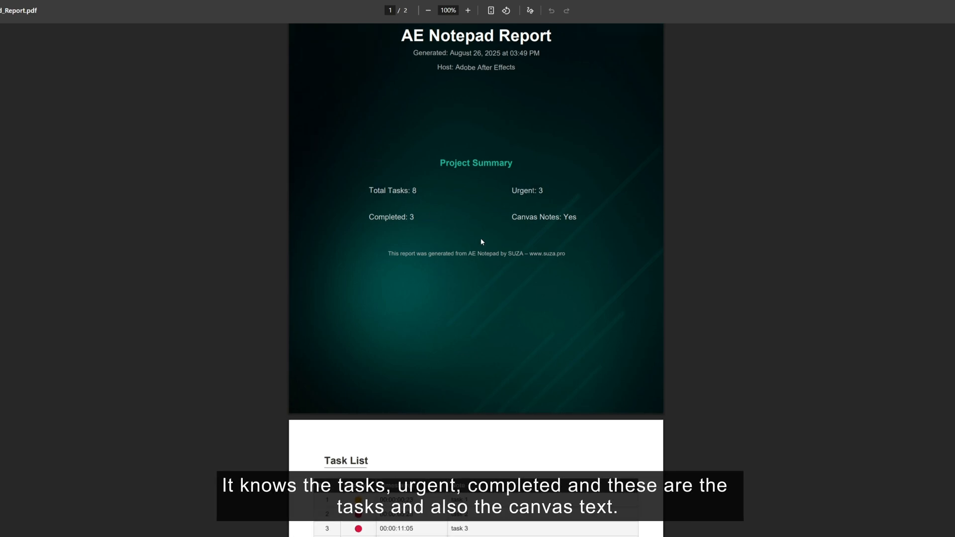
scroll("down", 3)
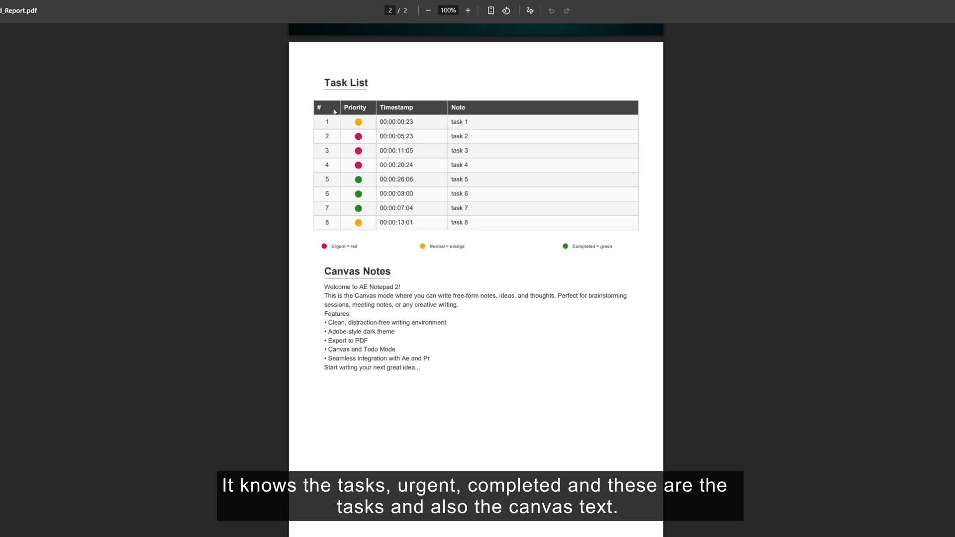
mouse_move(339, 287)
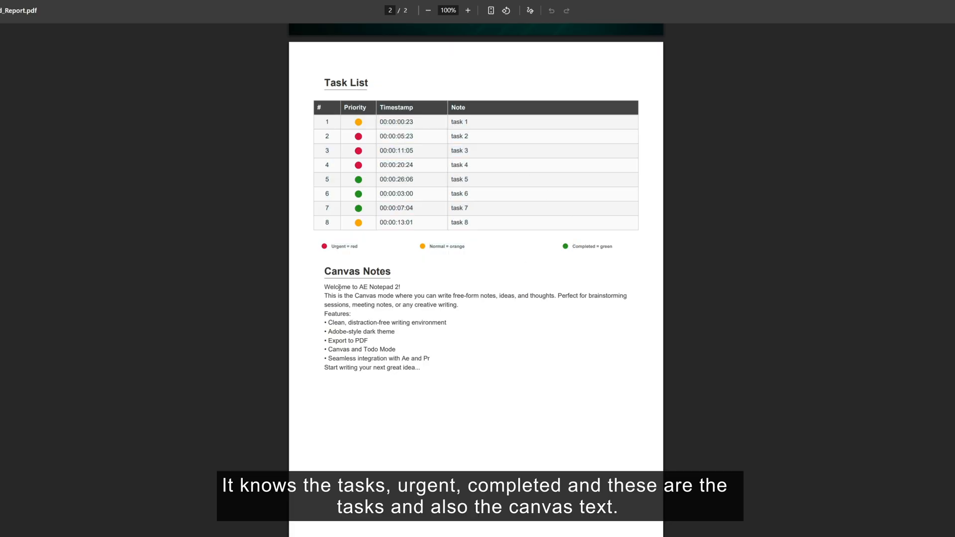